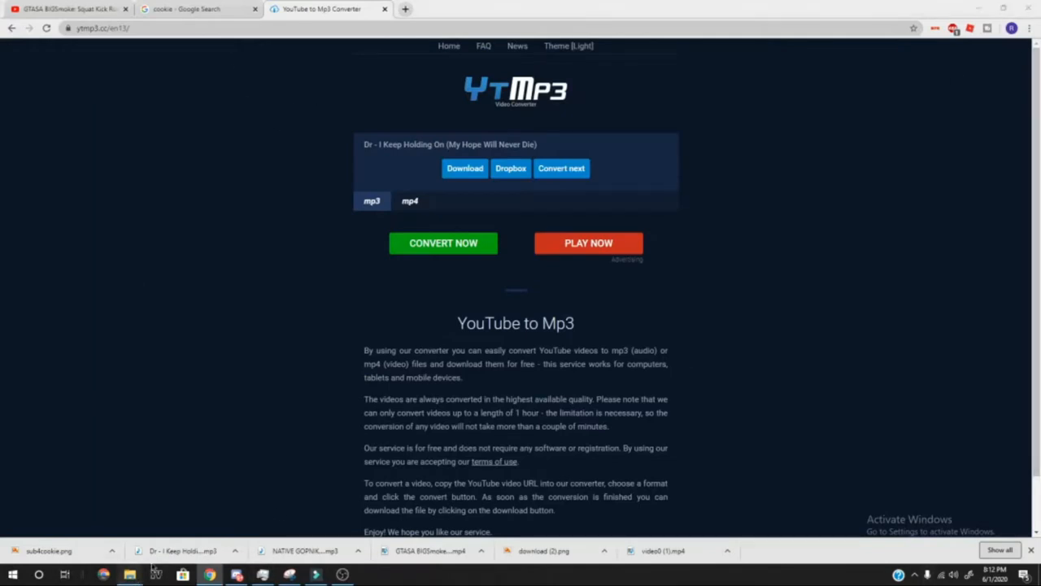
mouse_move(129, 574)
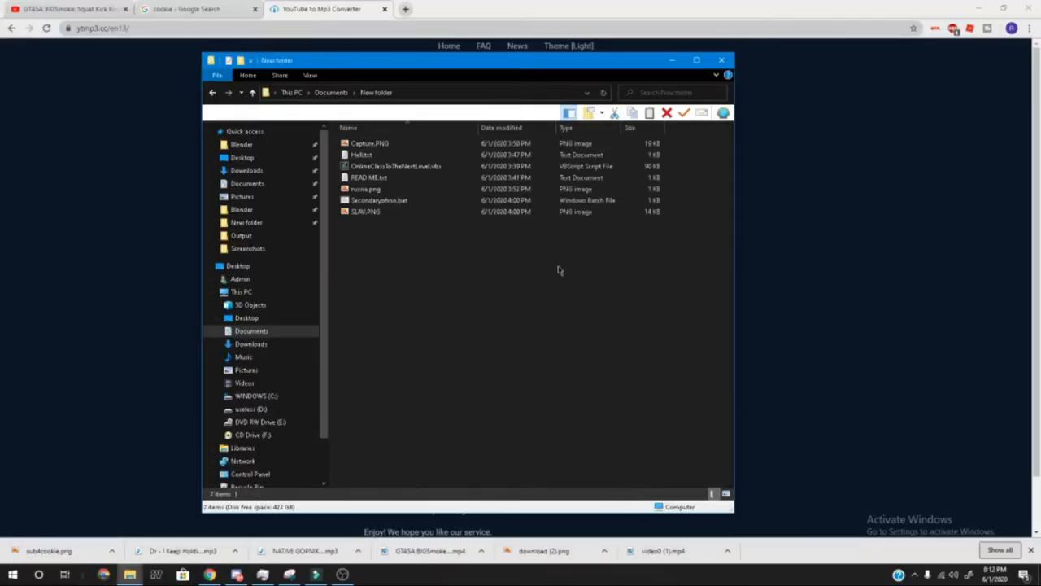
Open READ ME.txt in Notepad, then select Secondaryohno.bat in the folder window
click(369, 178)
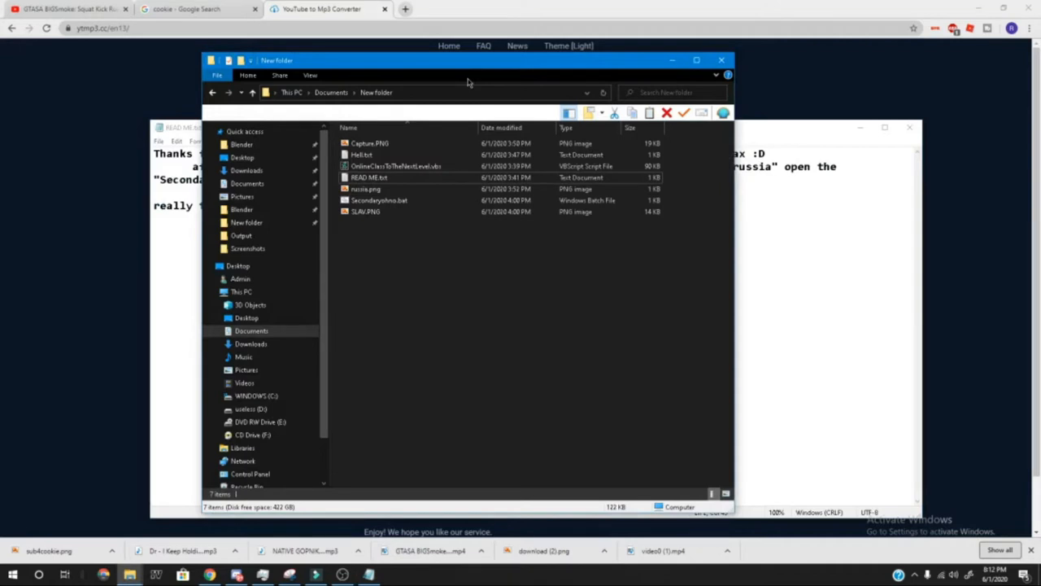
click(378, 200)
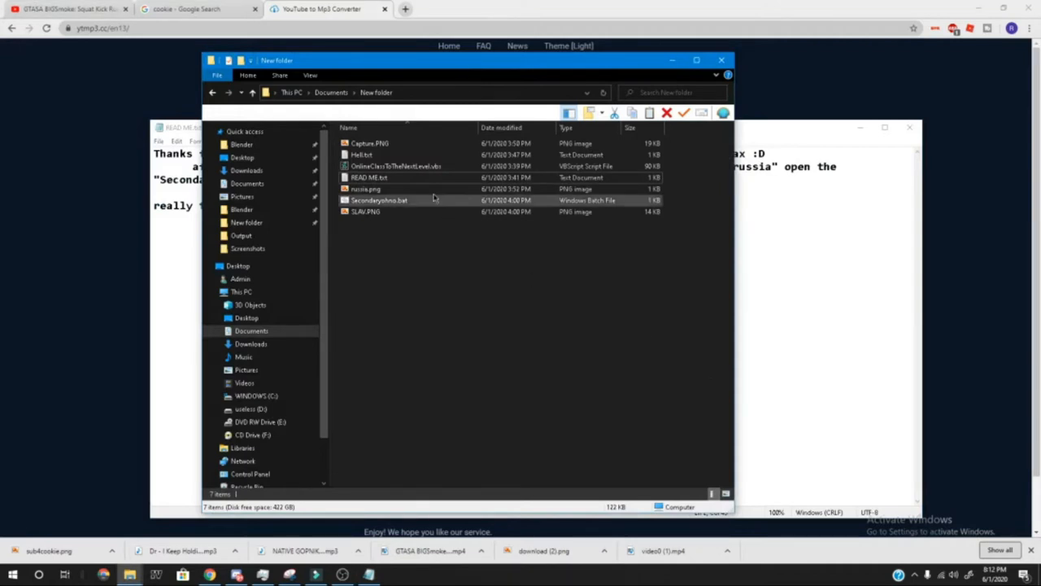
click(395, 166)
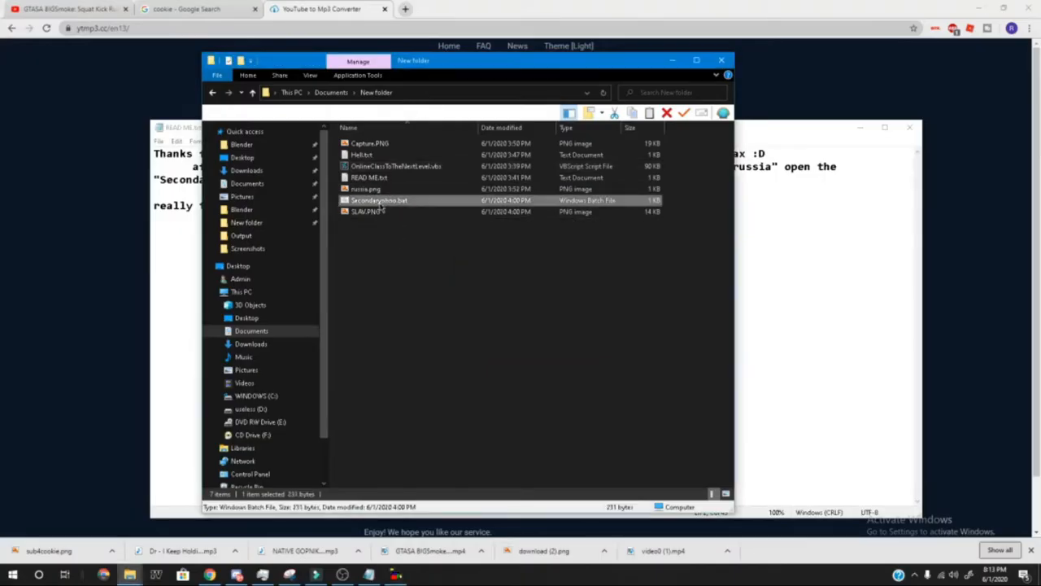
Run the Secondaryohno.bat script, triggering the 'Watch it with captions' error
right_click(378, 200)
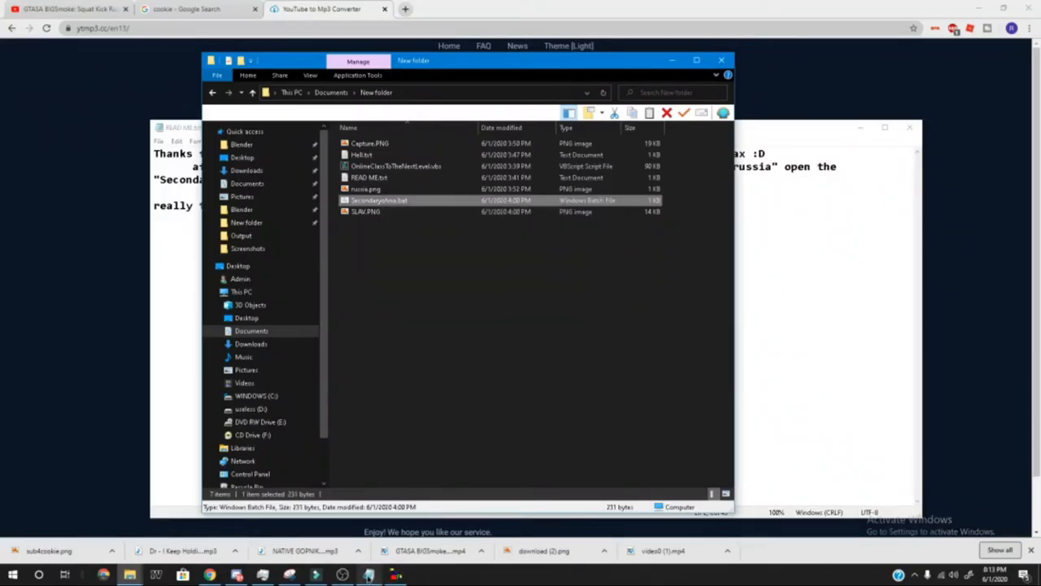
double_click(378, 200)
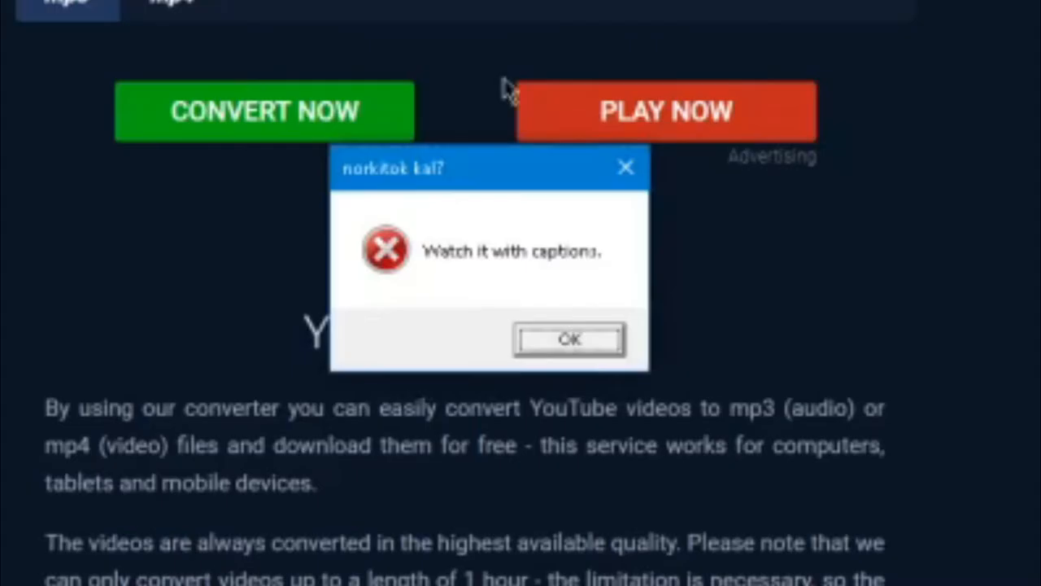
Dismiss the 'Watch it with captions', 'NARKITAL KAL' and garbled-text error boxes
click(569, 339)
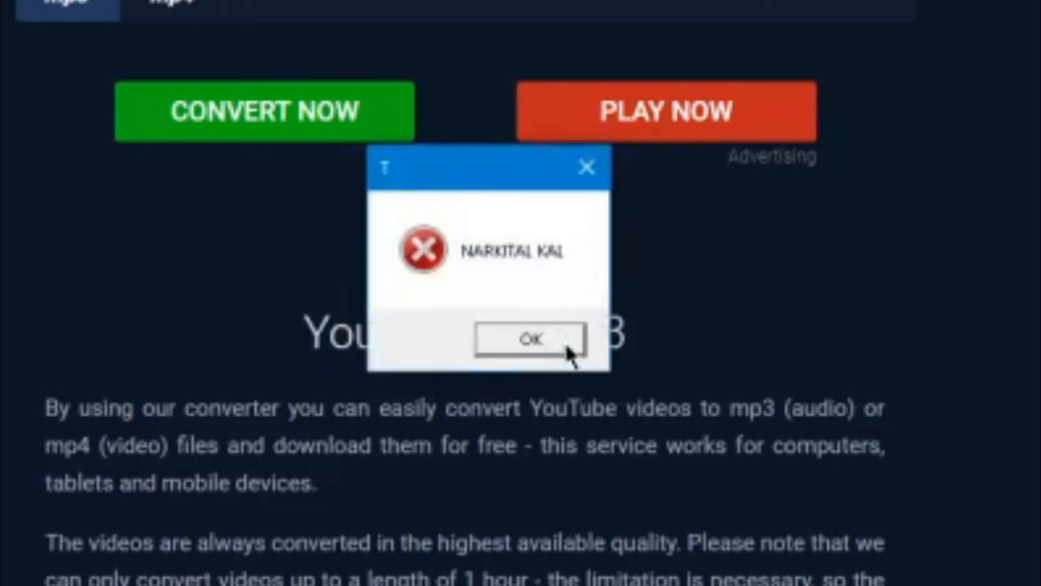
click(530, 338)
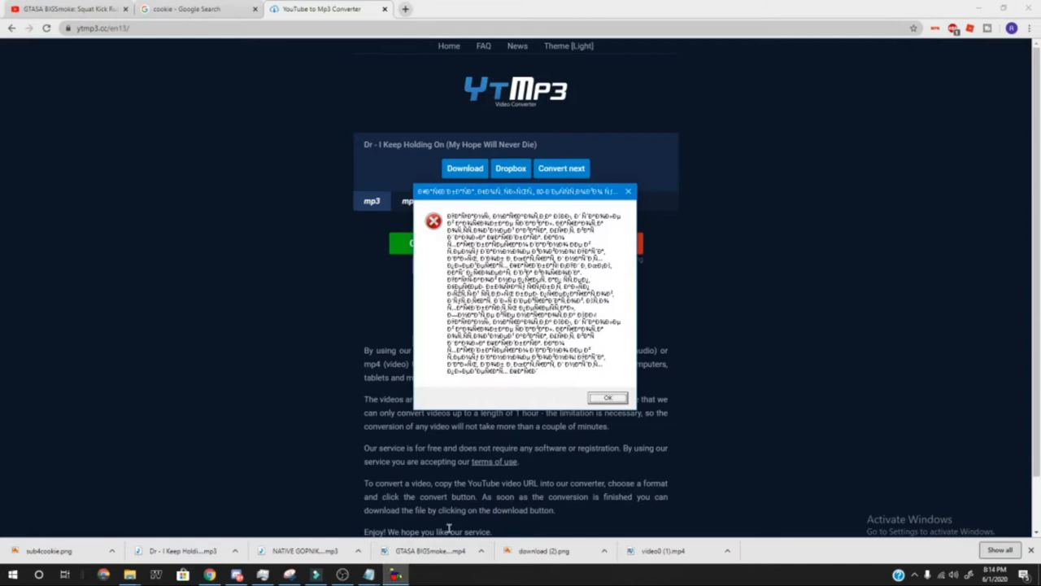
click(608, 397)
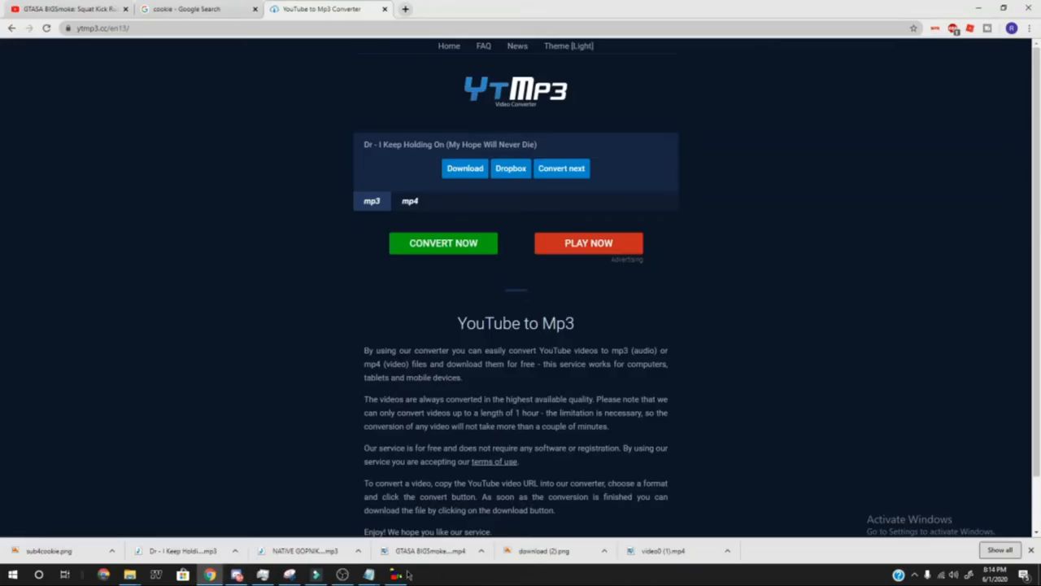
Dismiss every copy of the 'YOU GOT THRU THAT, NOW TRY TO GET PAST THIS' error
click(444, 242)
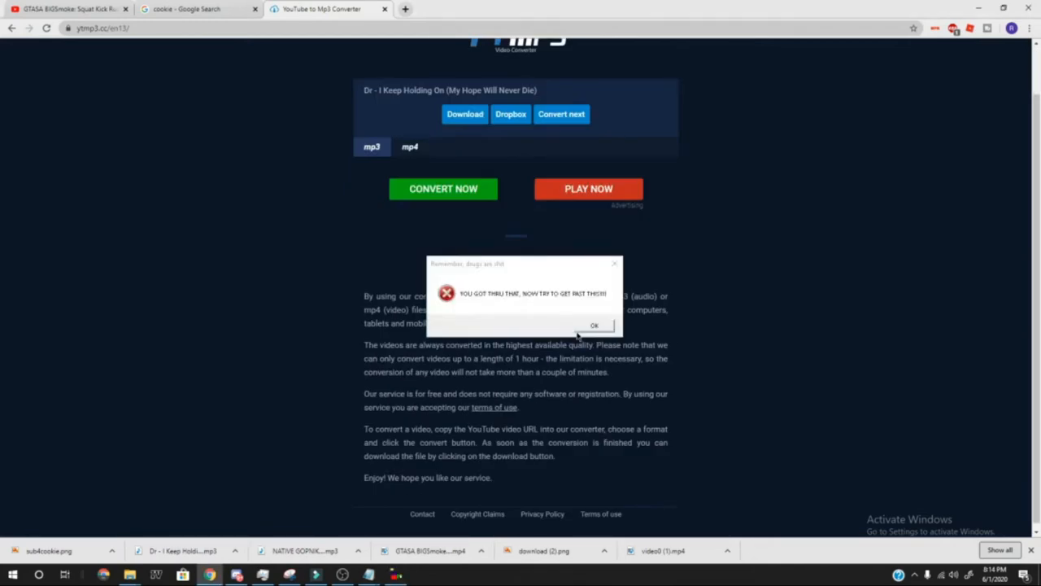
click(594, 324)
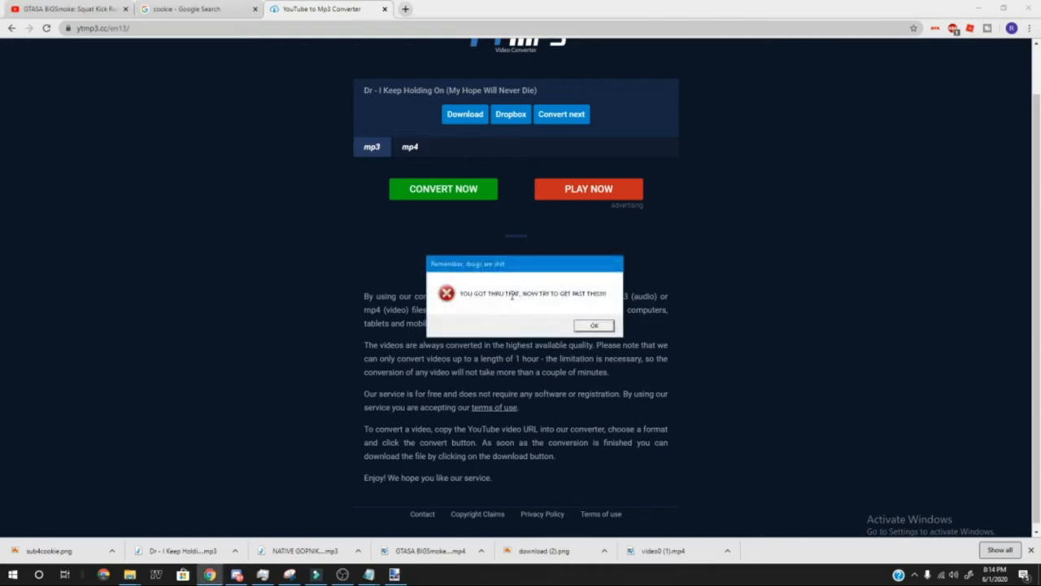
click(594, 326)
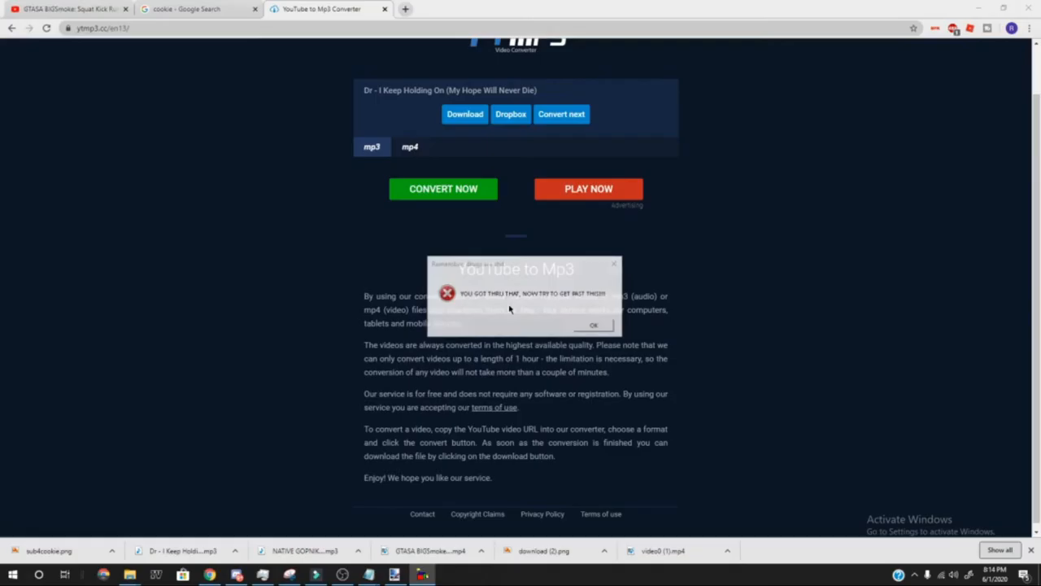
click(394, 575)
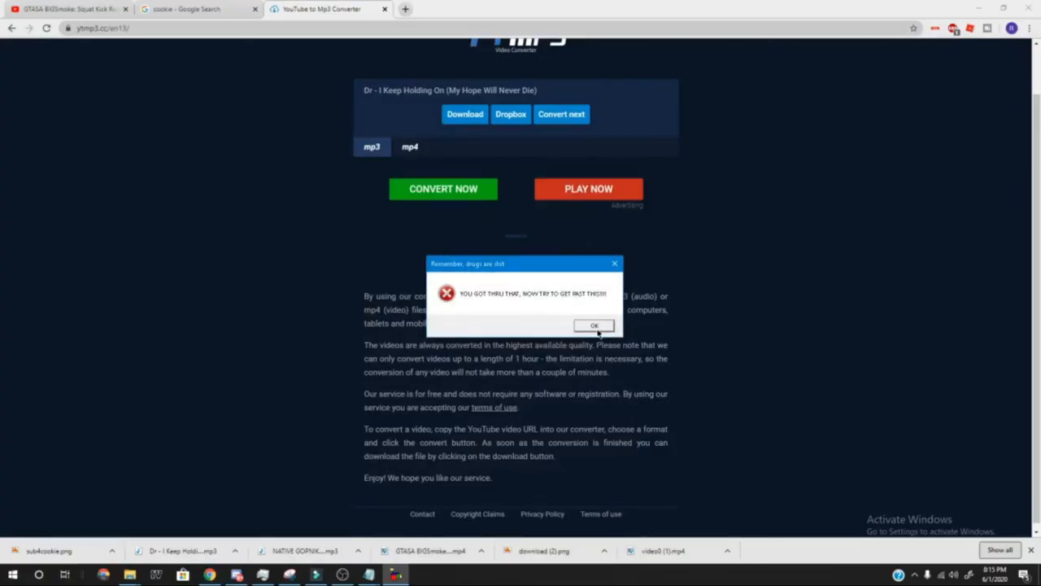
mouse_move(512, 285)
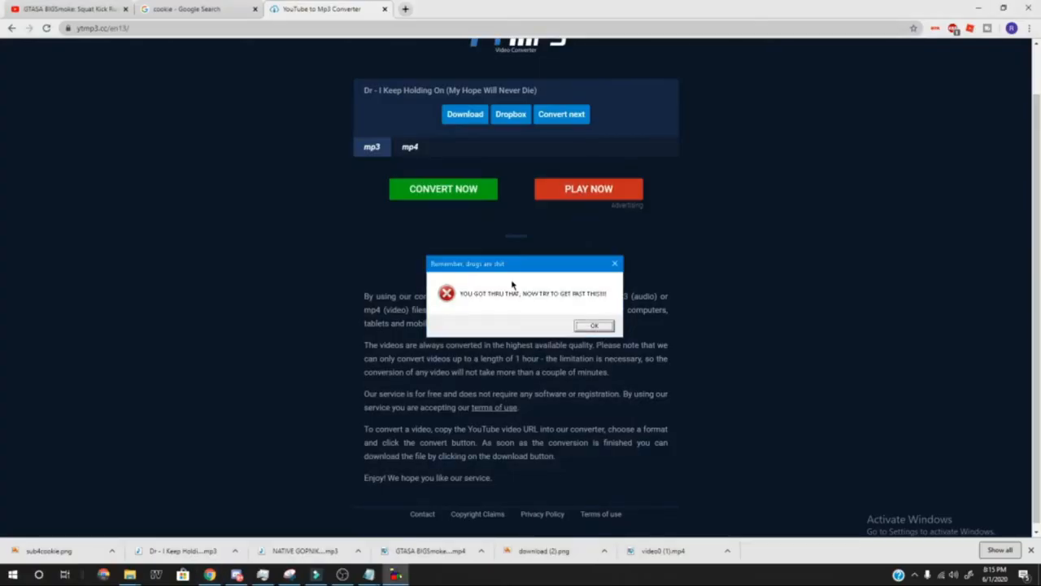
click(593, 326)
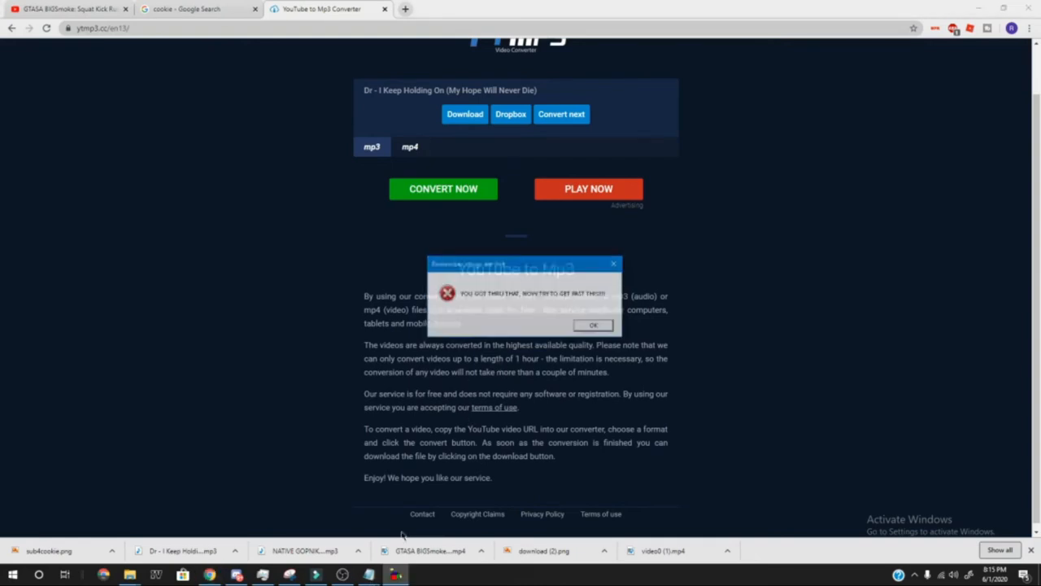
click(593, 325)
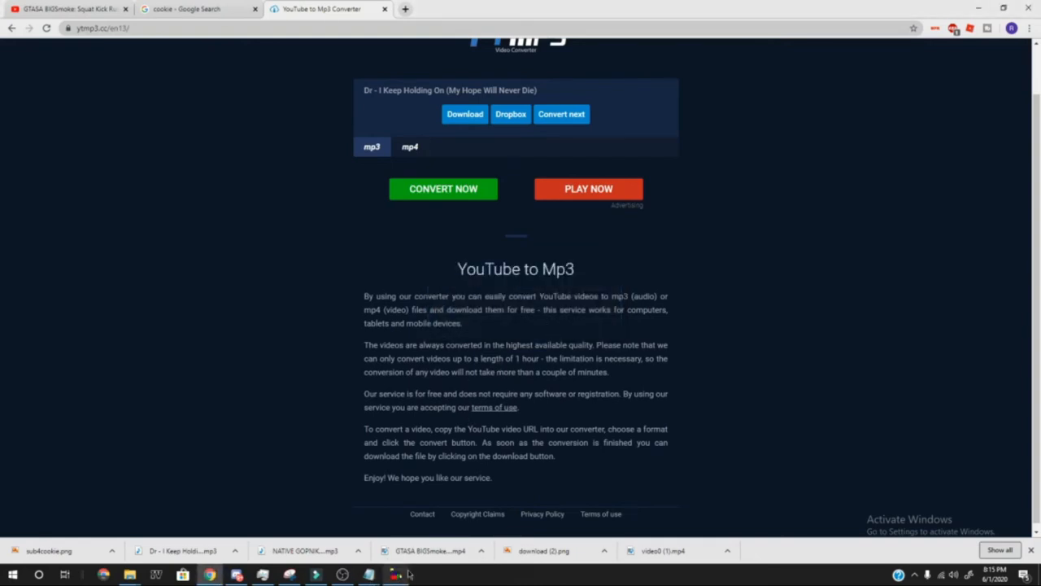
mouse_move(540, 389)
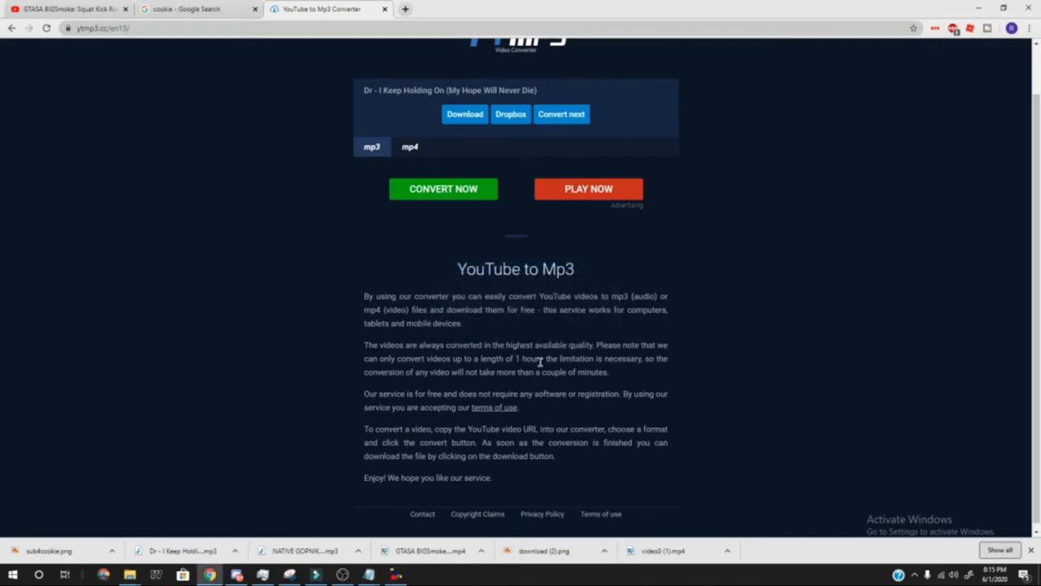
Dismiss the 'LOL You got past it' error, revealing Hell.txt reading 'Drugs aren't cool.'
click(341, 576)
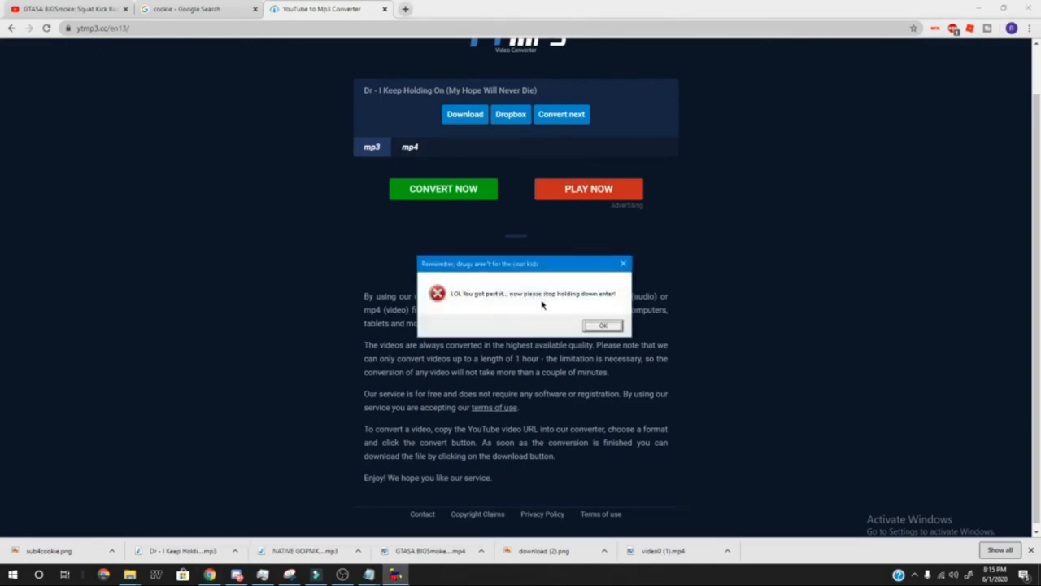
click(603, 325)
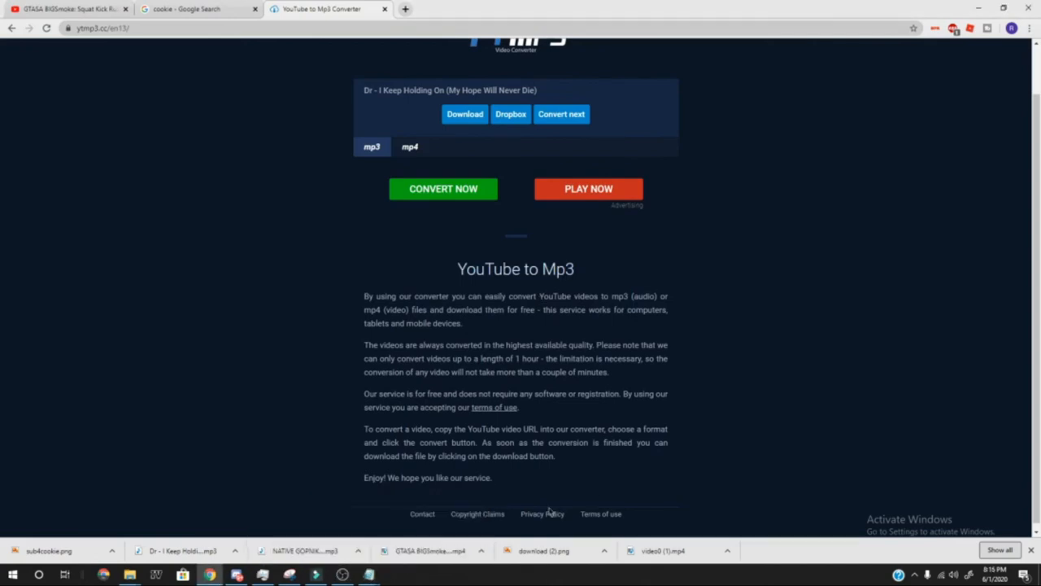
click(367, 575)
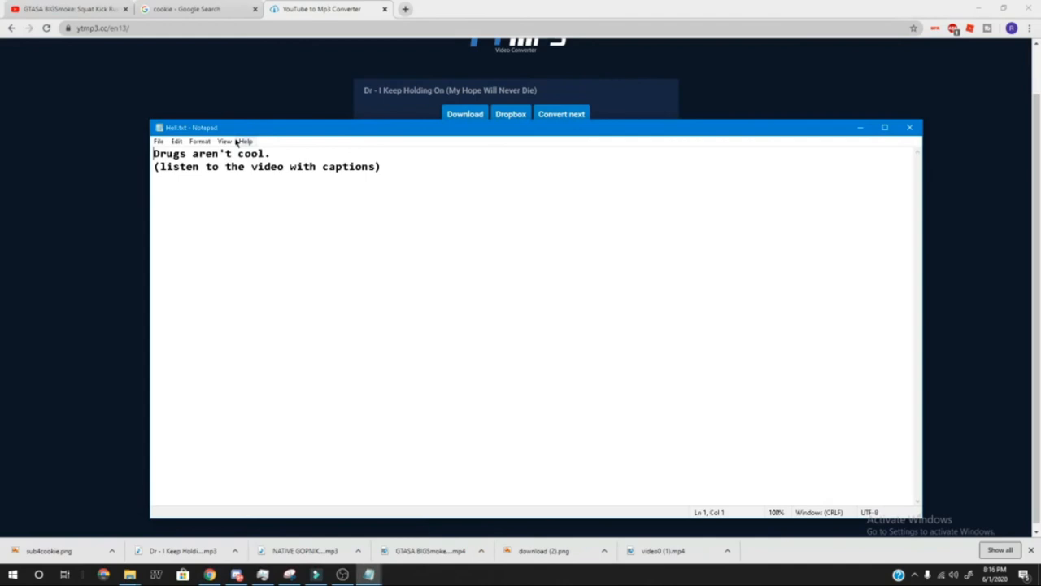